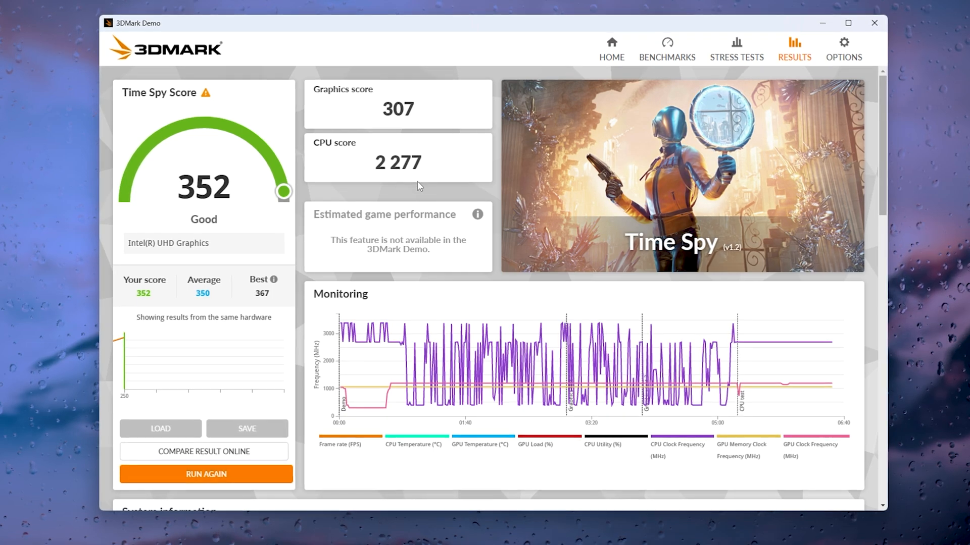
pyautogui.scroll(-3)
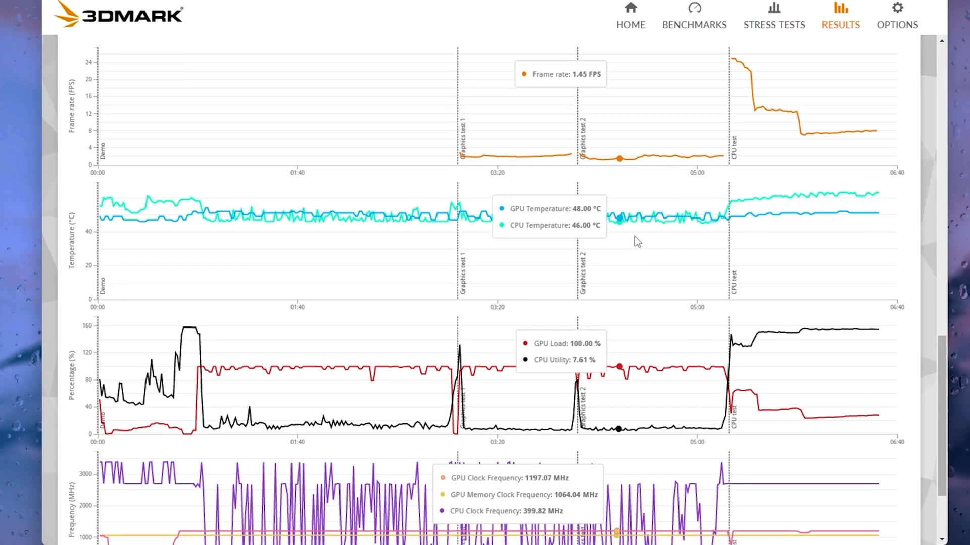